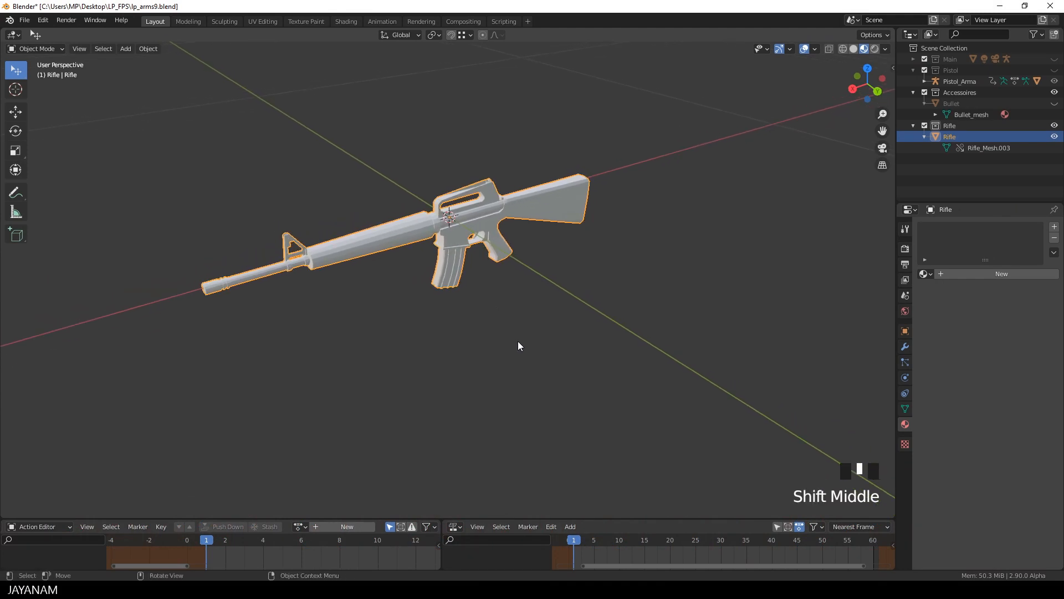
# Step: Enter Edit Mode on the rifle and grab the magazine and a small part near the carry handle
pyautogui.moveTo(520, 345); pyautogui.dragTo(502, 339)
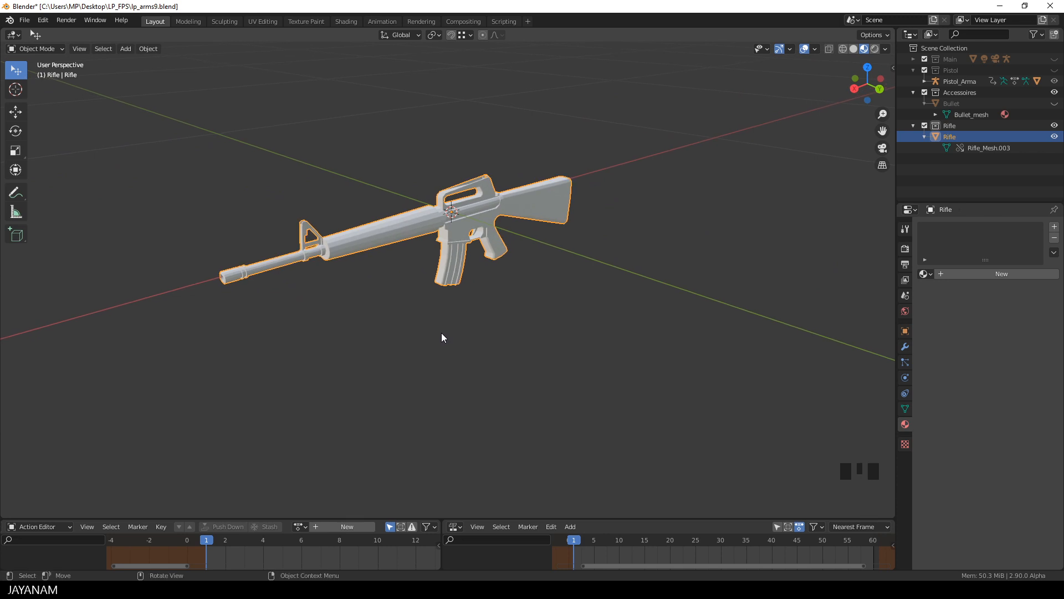
pyautogui.scroll(3)
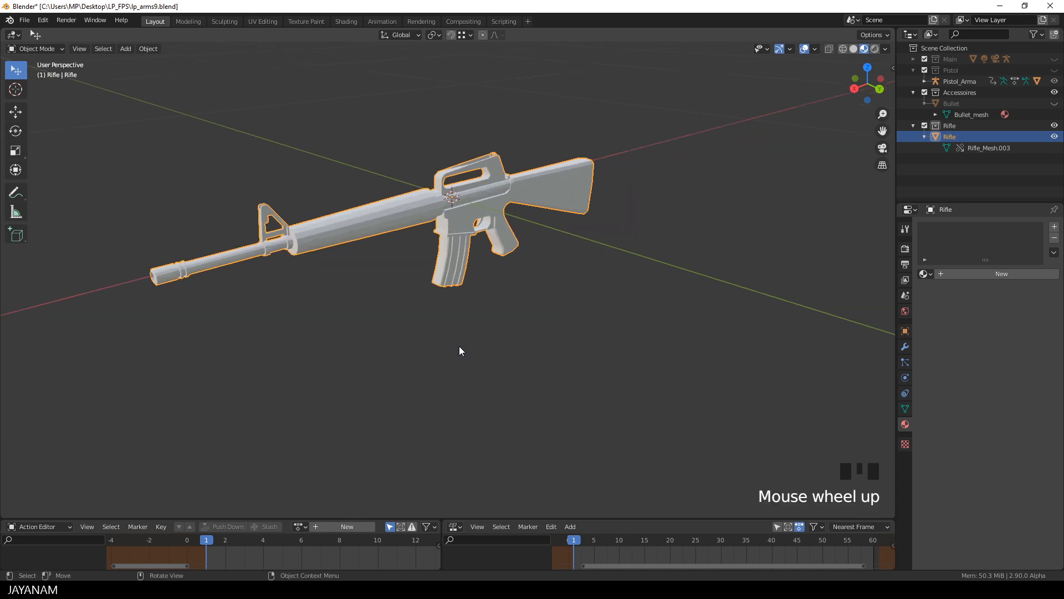
pyautogui.press('Tab')
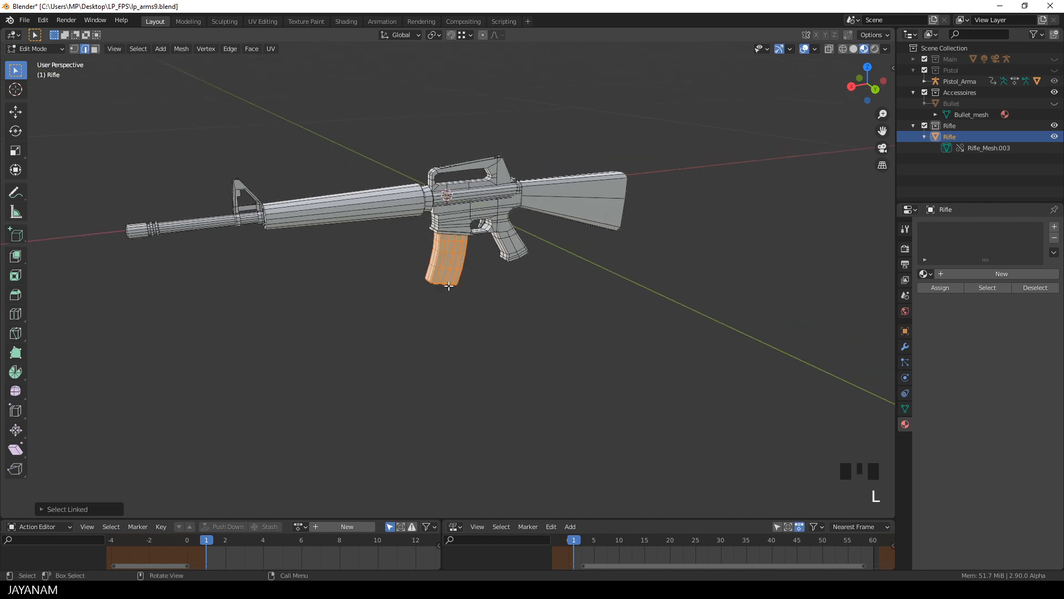
pyautogui.press('g')
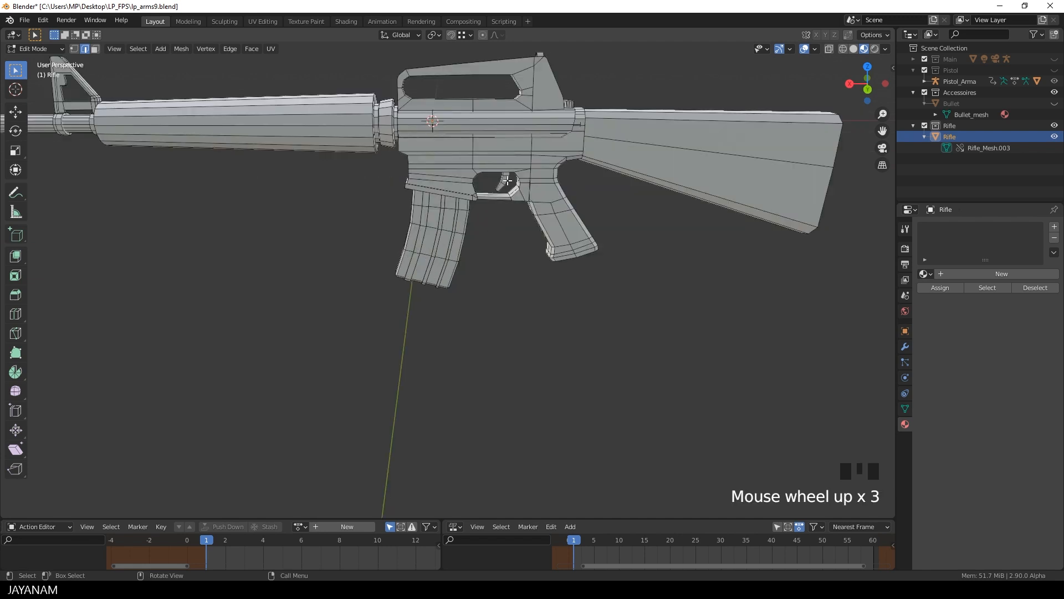
pyautogui.press('g')
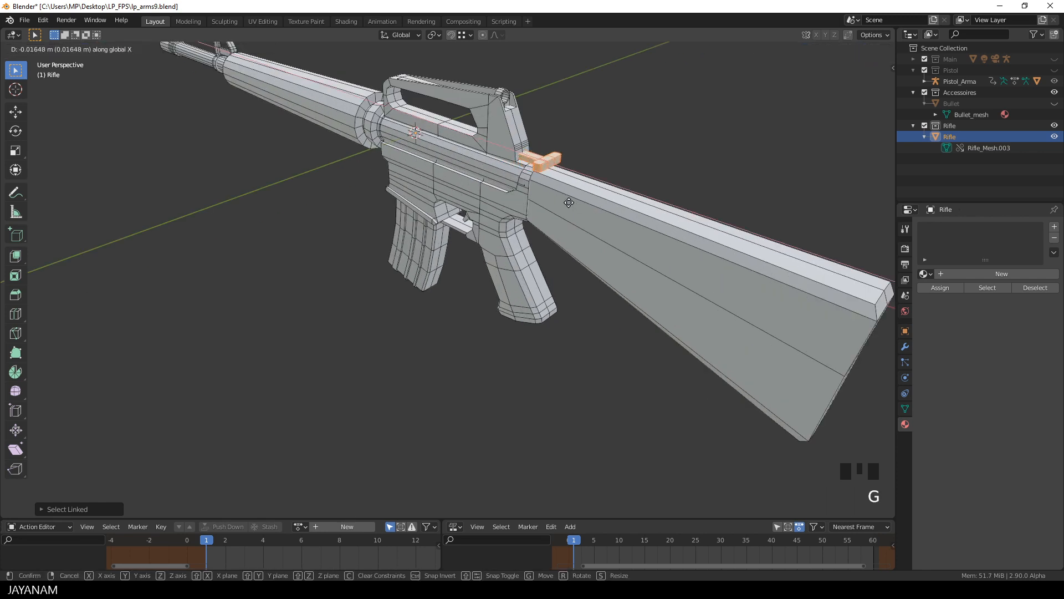
pyautogui.moveTo(569, 203)
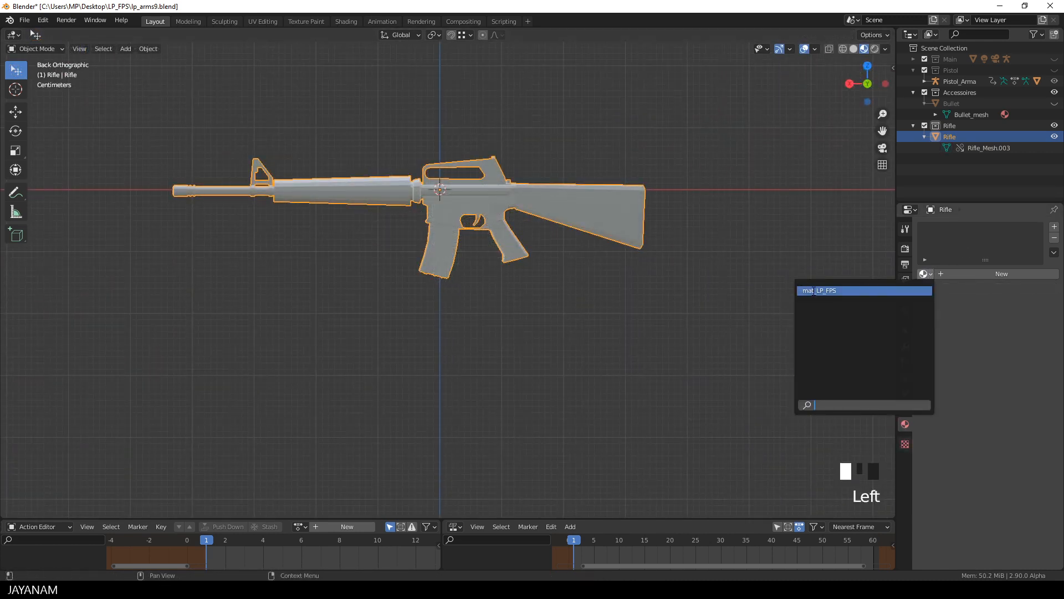
# Step: Assign mat_LP_FPS to the rifle and show its node tree in a Shader Editor
pyautogui.click(837, 291)
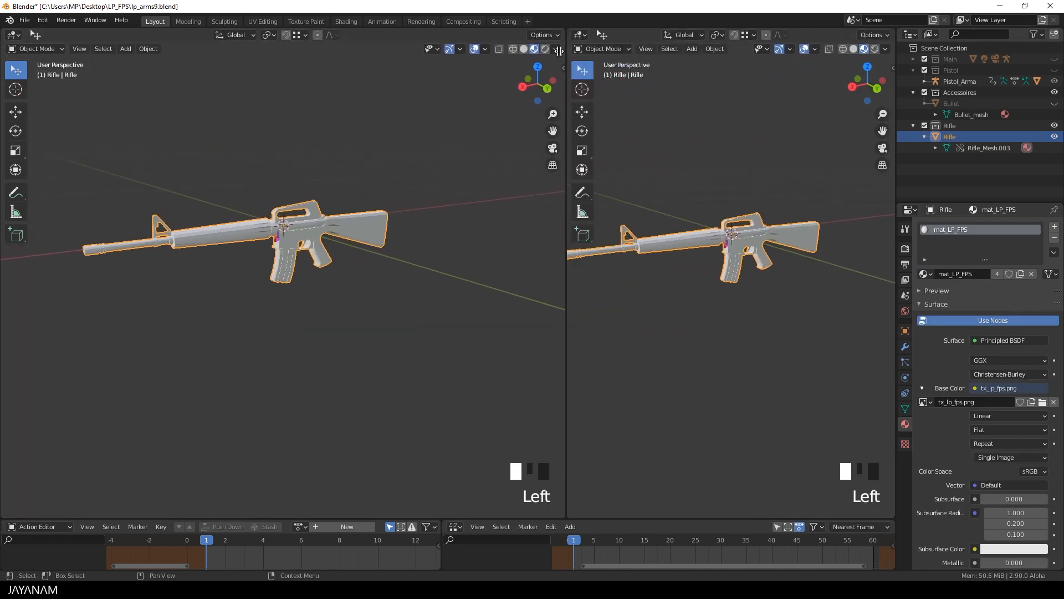
pyautogui.click(571, 35)
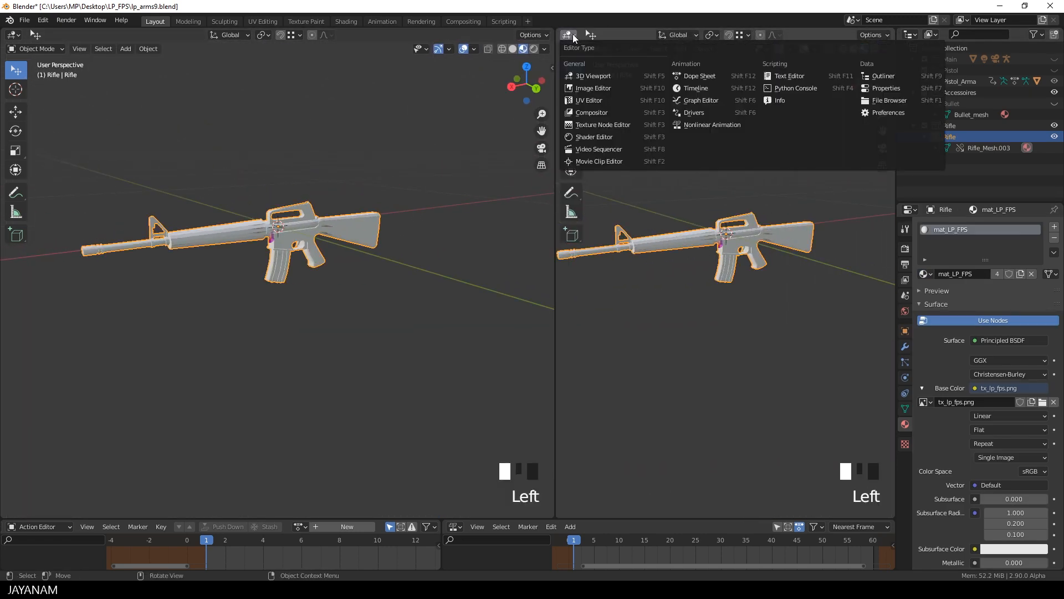
pyautogui.click(595, 137)
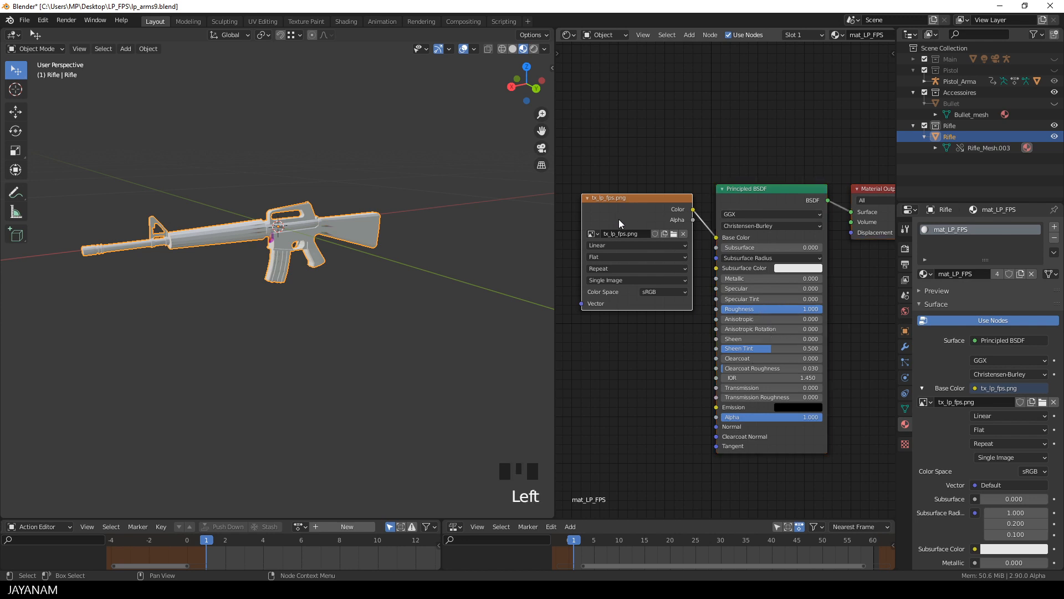
# Step: Switch the right area to an image editor showing tx_lp_fps.png
pyautogui.click(566, 35)
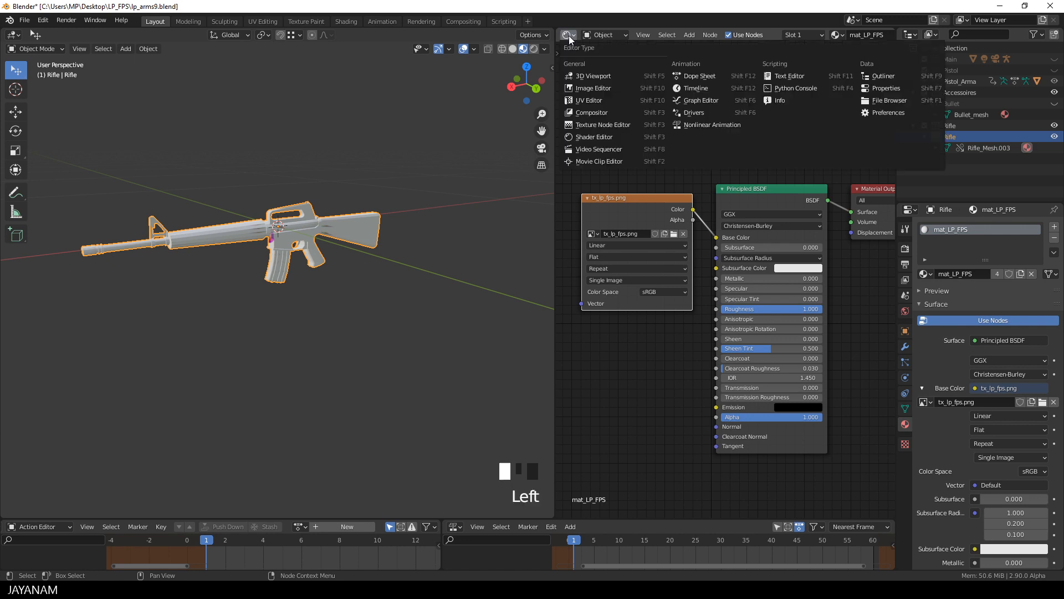
pyautogui.moveTo(593, 100)
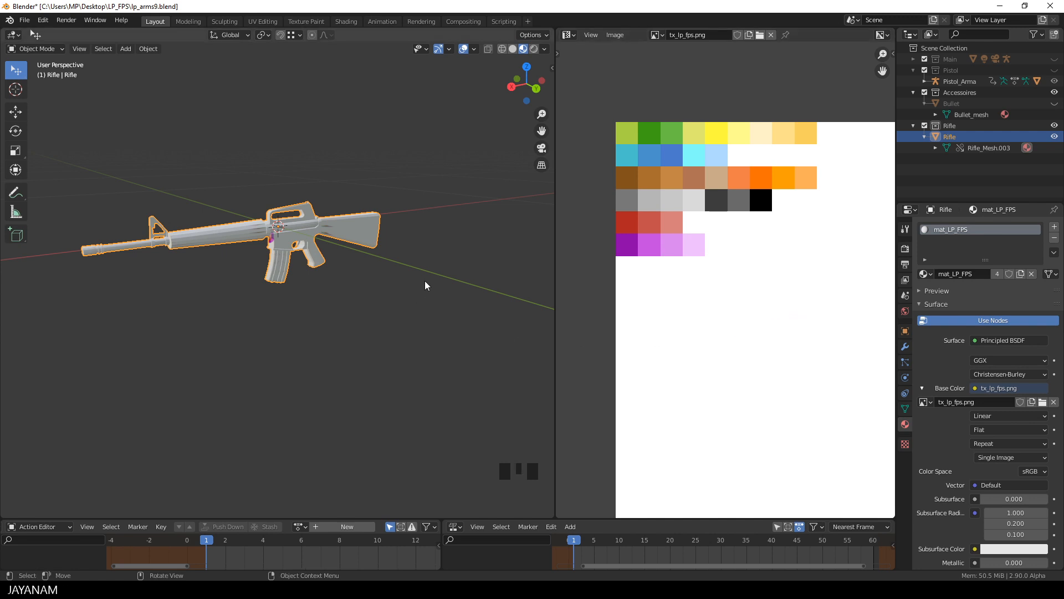
pyautogui.scroll(-3)
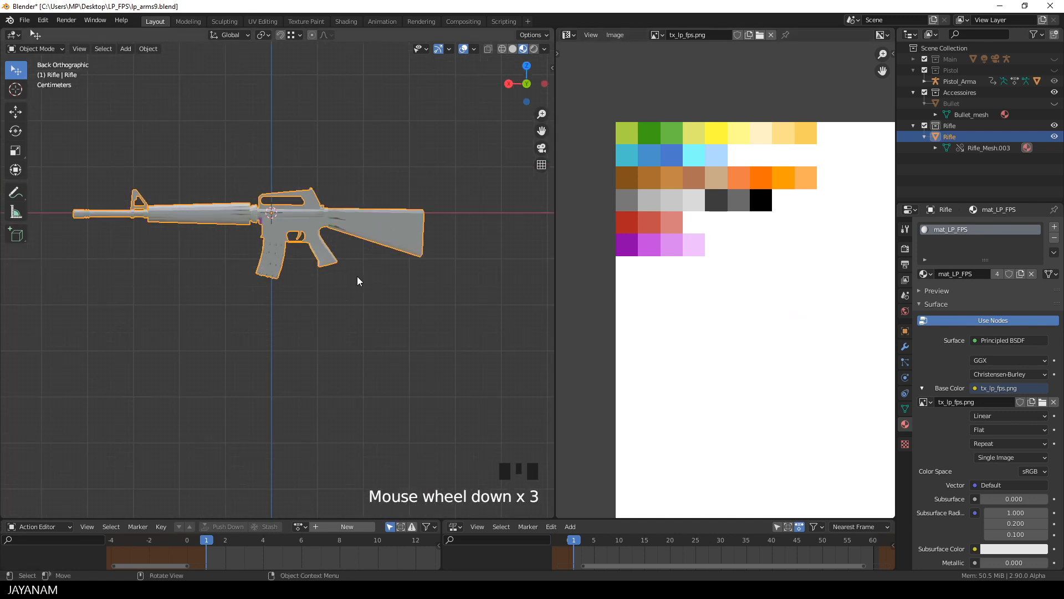
# Step: In Edit Mode, reset the UVs of all the rifle's faces to the full square
pyautogui.press('Tab')
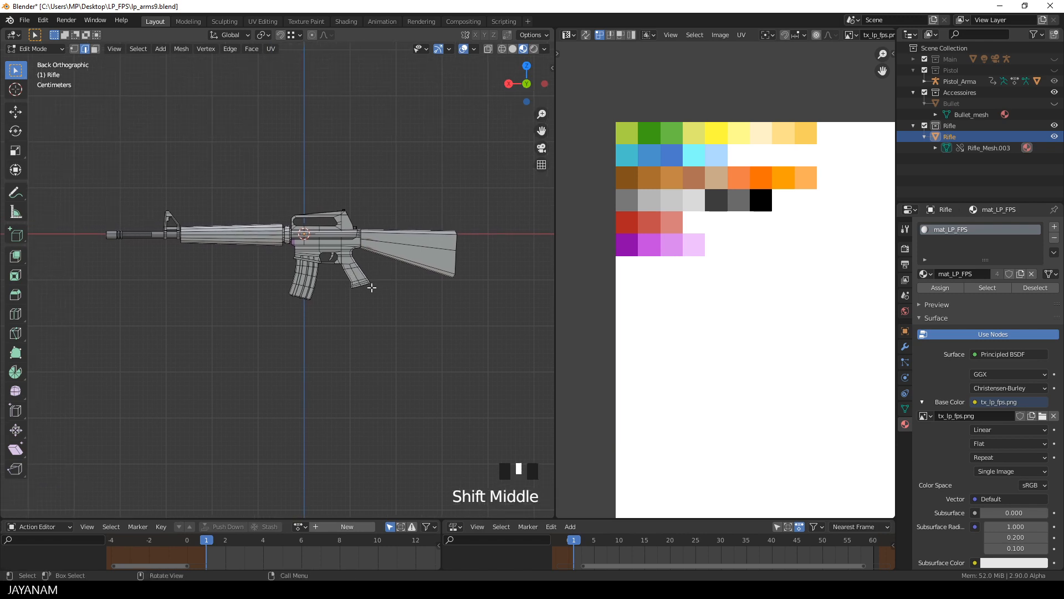
pyautogui.scroll(-3)
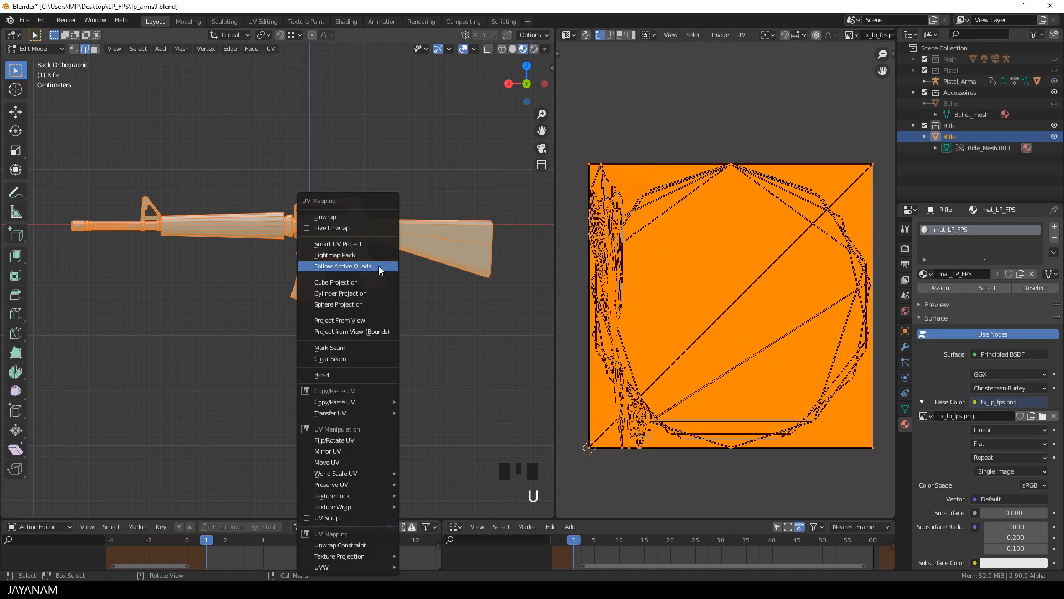
pyautogui.moveTo(336, 374)
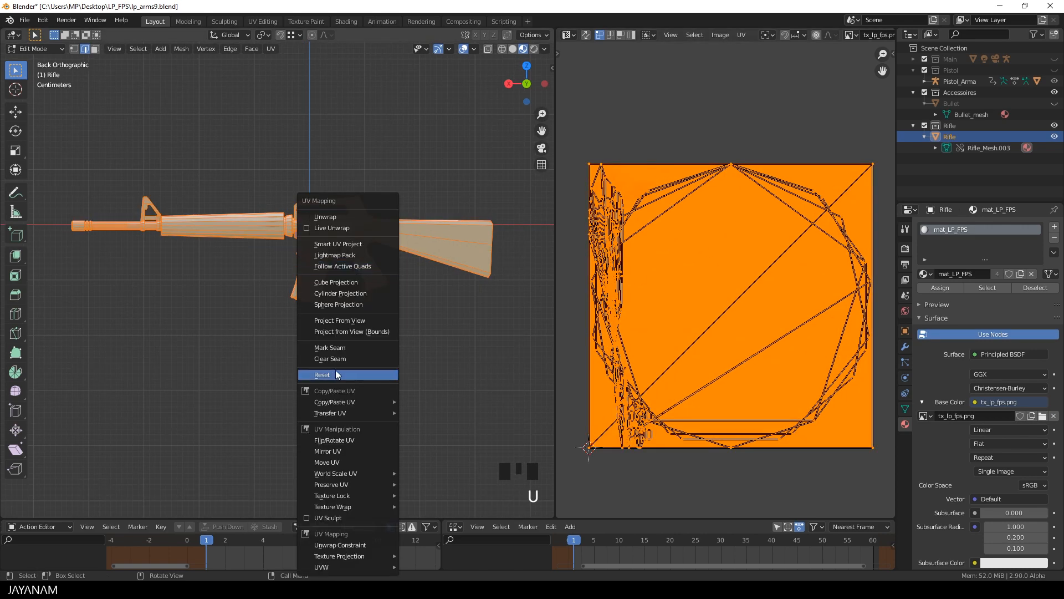
pyautogui.click(322, 374)
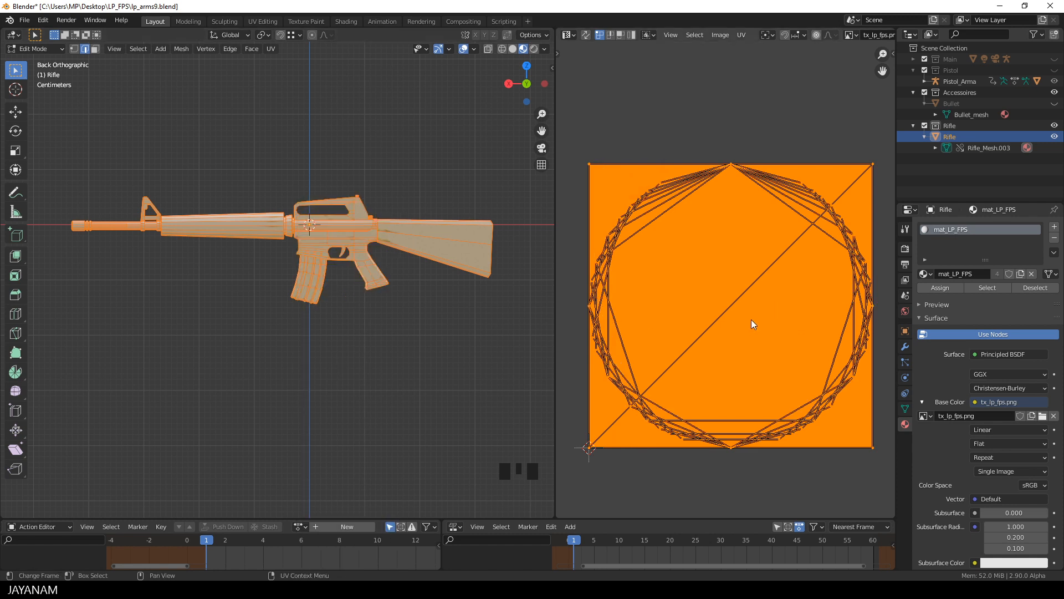
pyautogui.scroll(-3)
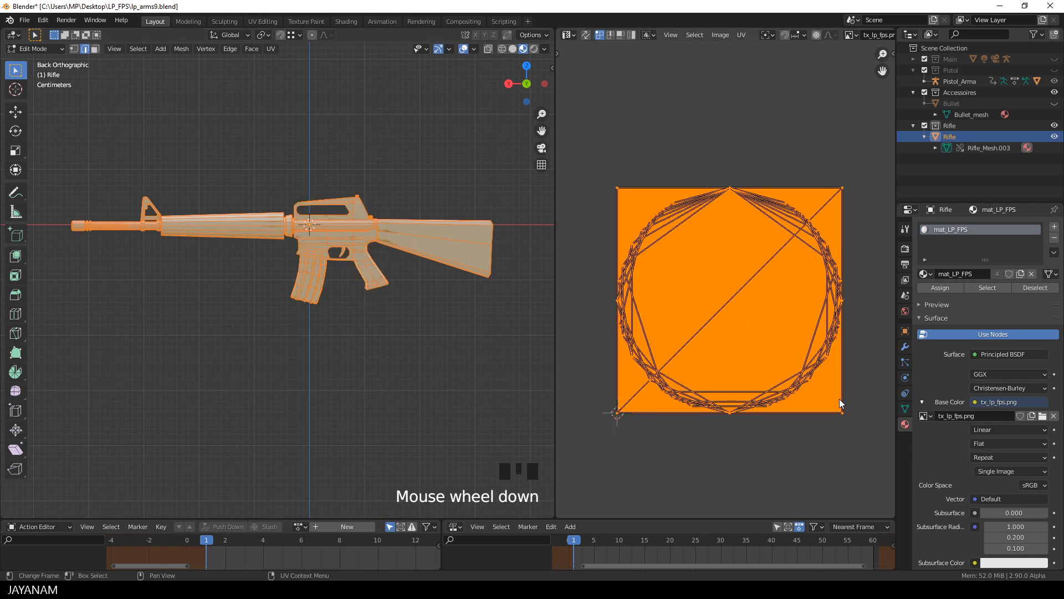
# Step: Scale the UV layout to a tiny size and place it over the dark gray square
pyautogui.press('s')
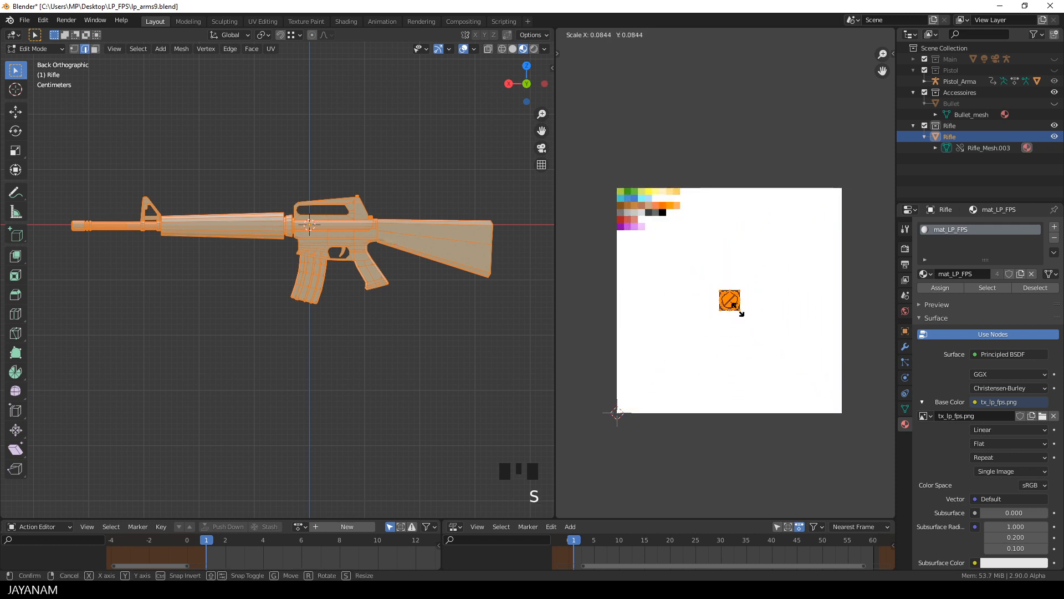
pyautogui.scroll(3)
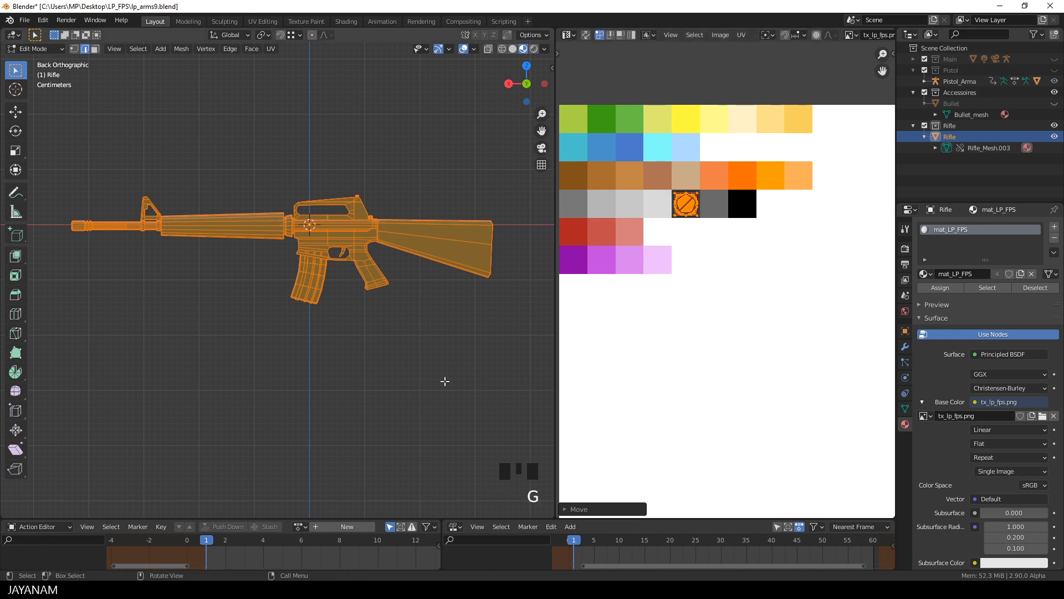
pyautogui.moveTo(444, 381); pyautogui.dragTo(375, 333)
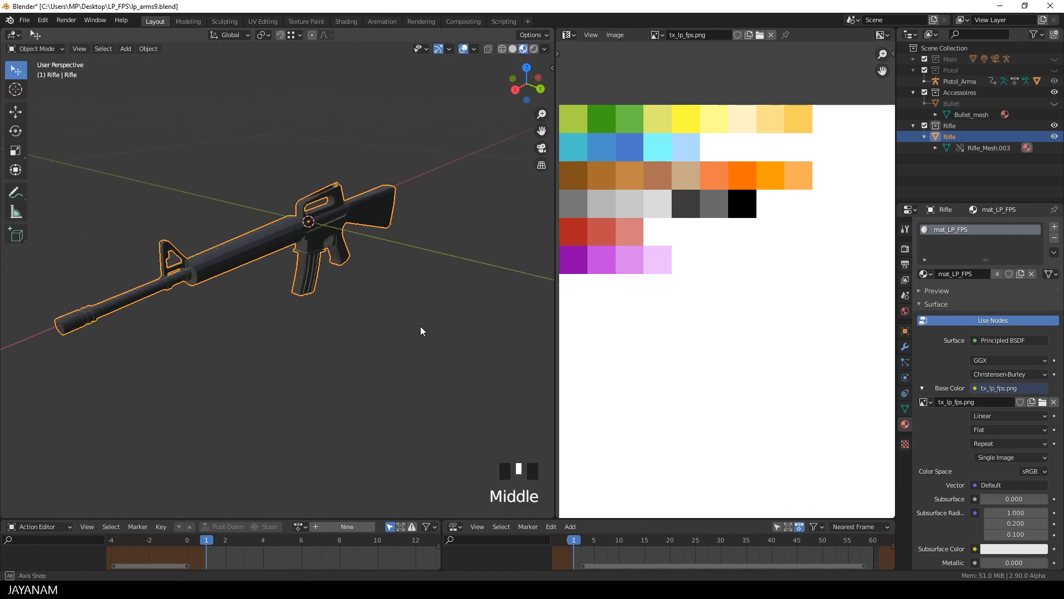
# Step: Orbit around the dark gray rifle and return to Edit Mode
pyautogui.moveTo(420, 331); pyautogui.dragTo(283, 320)
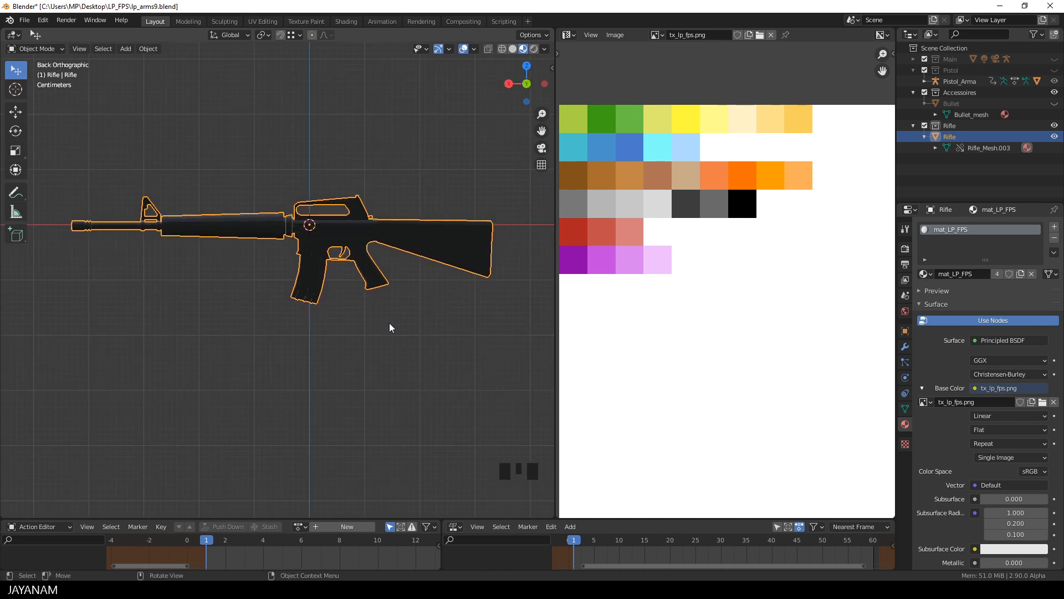
pyautogui.press('Tab')
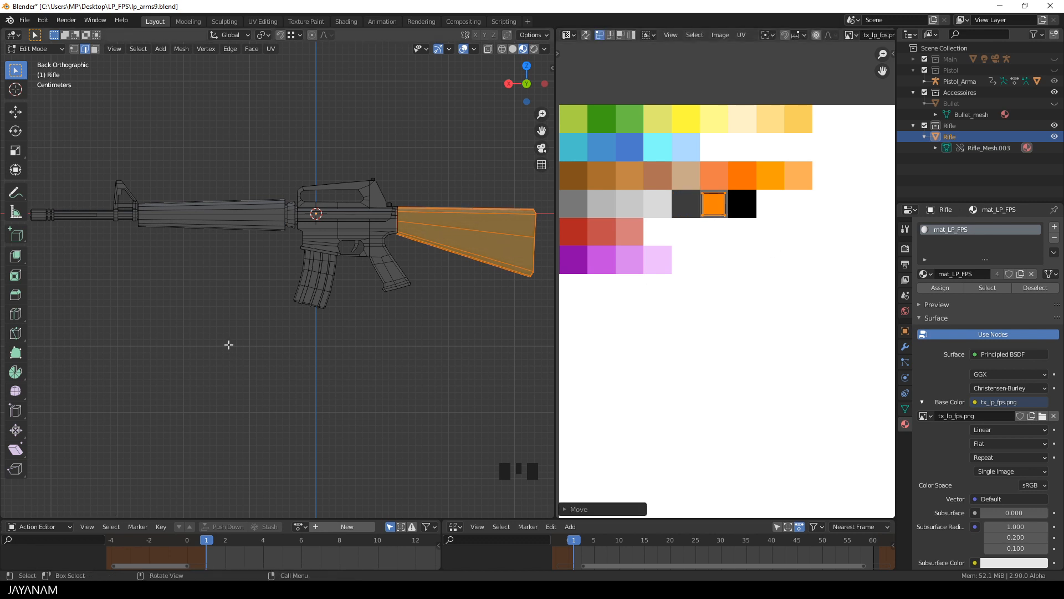
pyautogui.moveTo(238, 295)
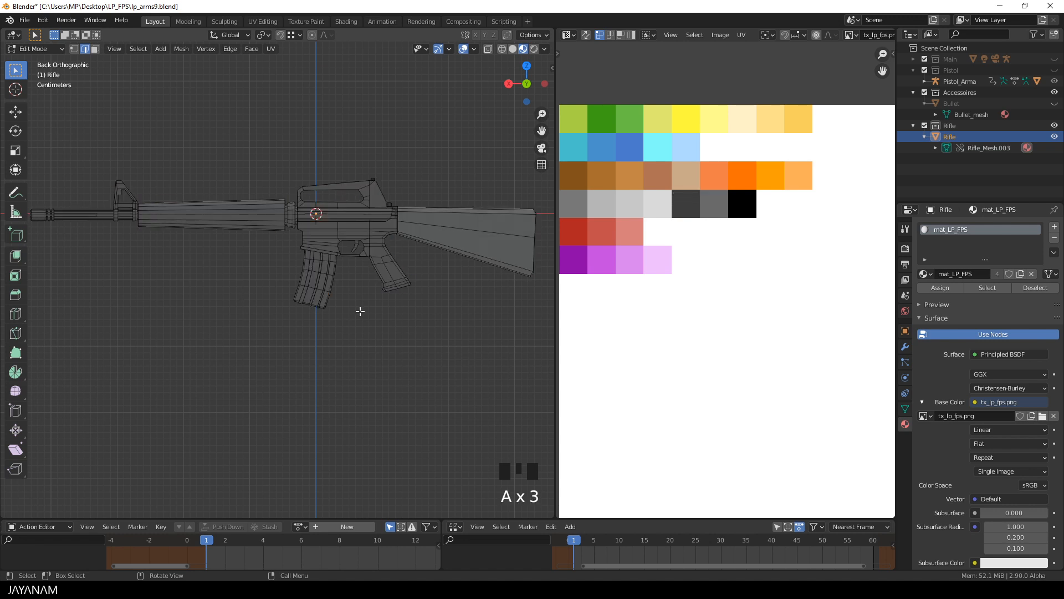
# Step: Select the pistol grip part of the mesh for moving onto the gray square
pyautogui.scroll(3)
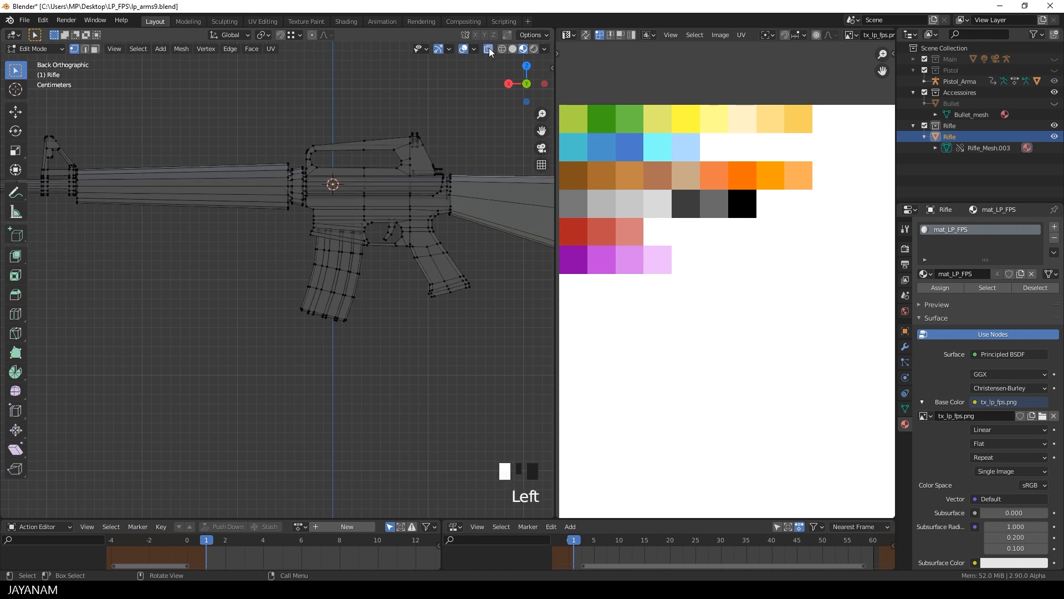
pyautogui.press('B')
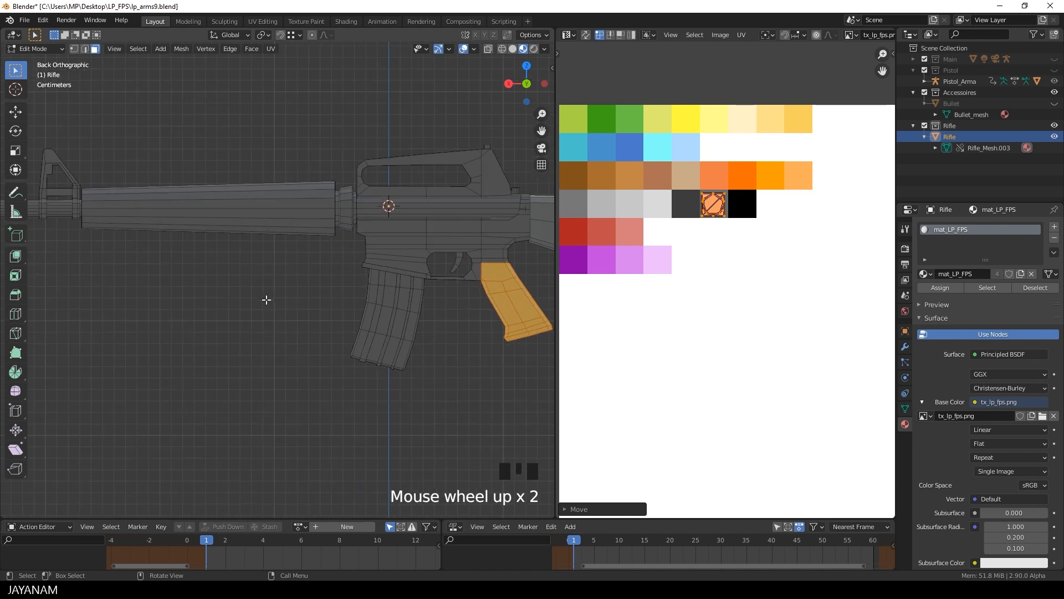
# Step: Select the receiver parts and orbit to review the finished dark-bodied rifle
pyautogui.press('A')
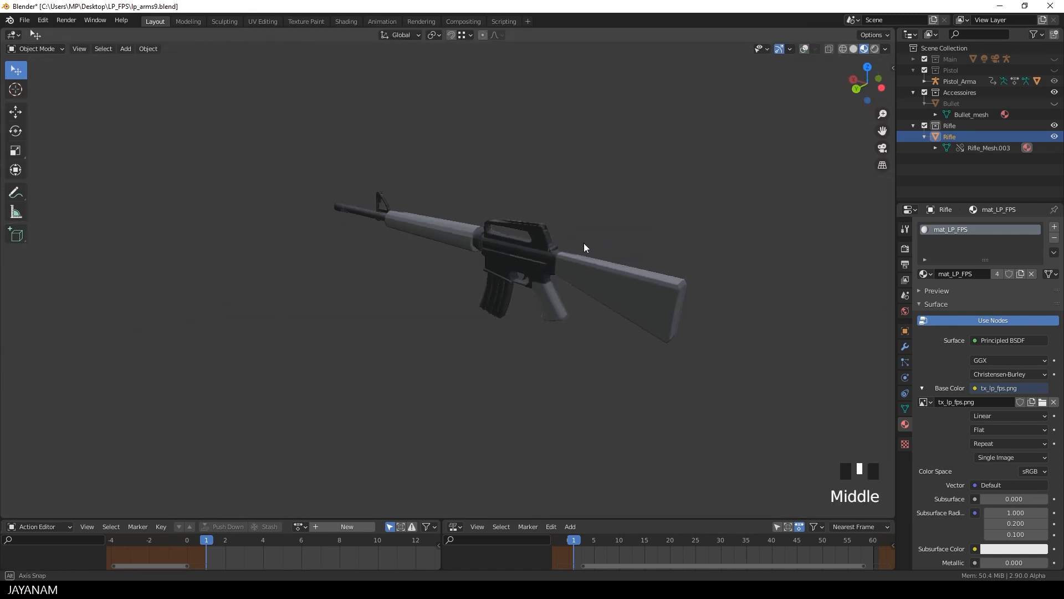
pyautogui.moveTo(585, 247); pyautogui.dragTo(568, 288)
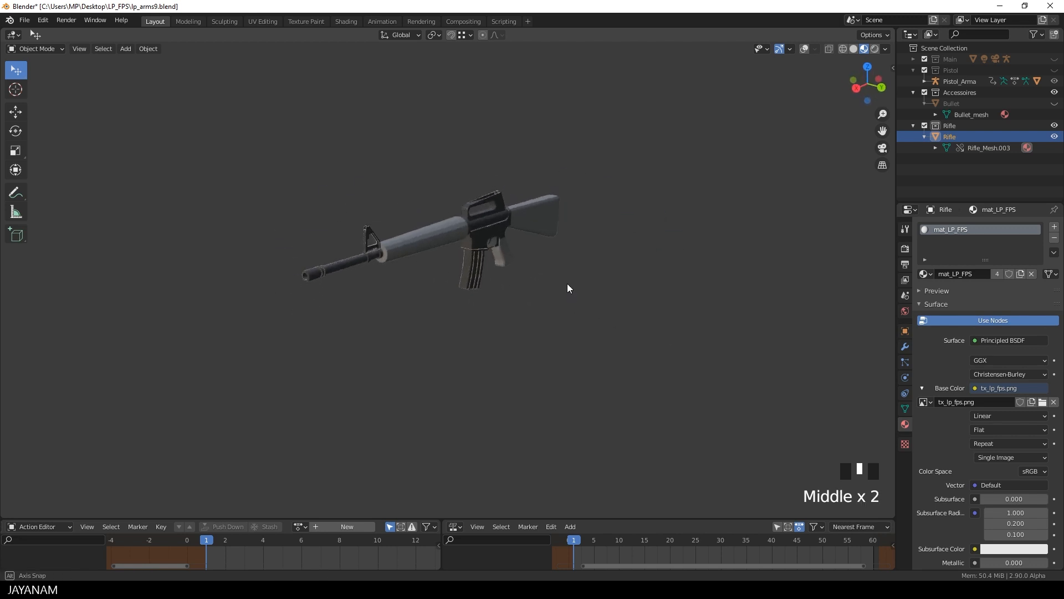